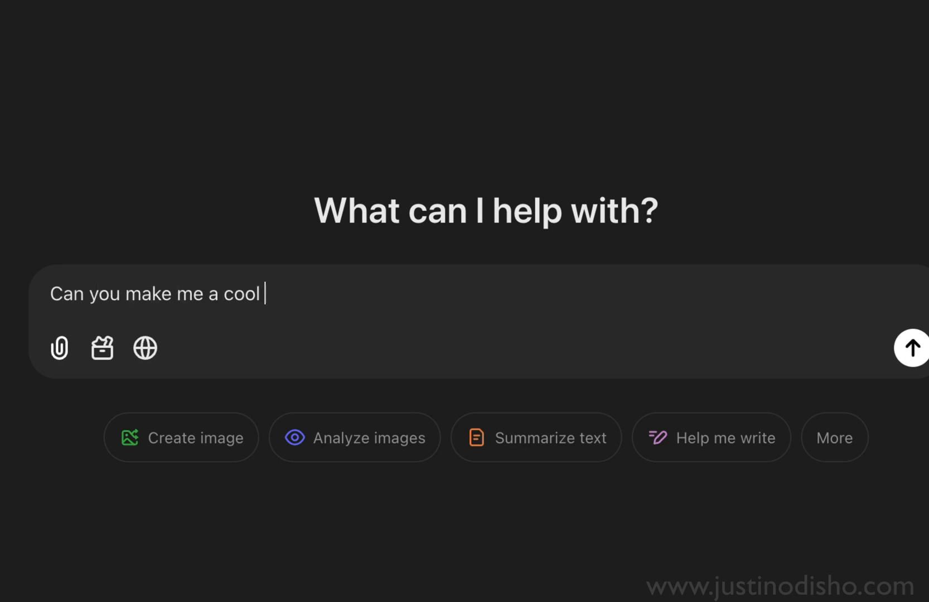
Step: Ask ChatGPT for a cool video effect for a music video using Adobe Premiere and send it
{"action": "type", "text": "video effect for my music"}
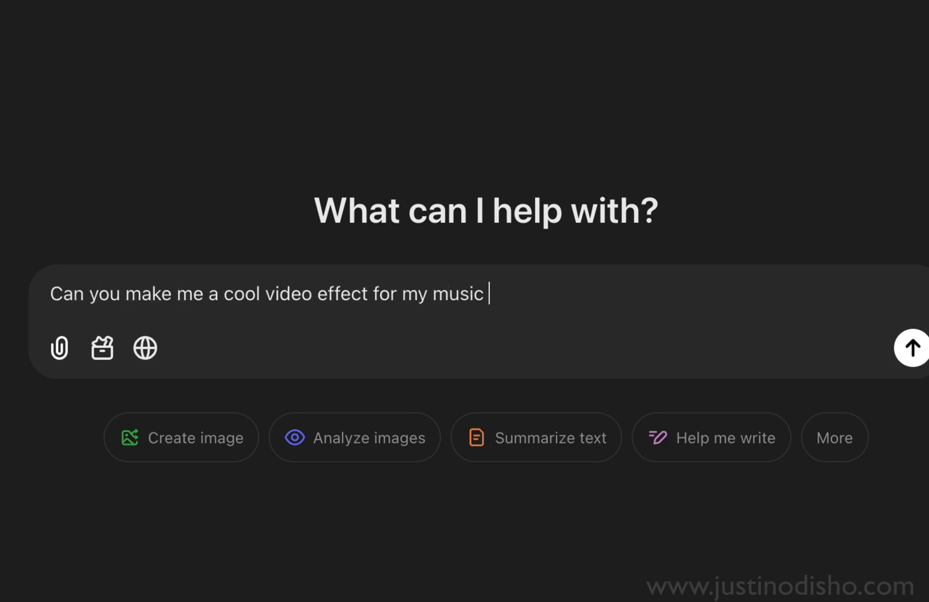
{"action": "type", "text": "video using Adobe Premier"}
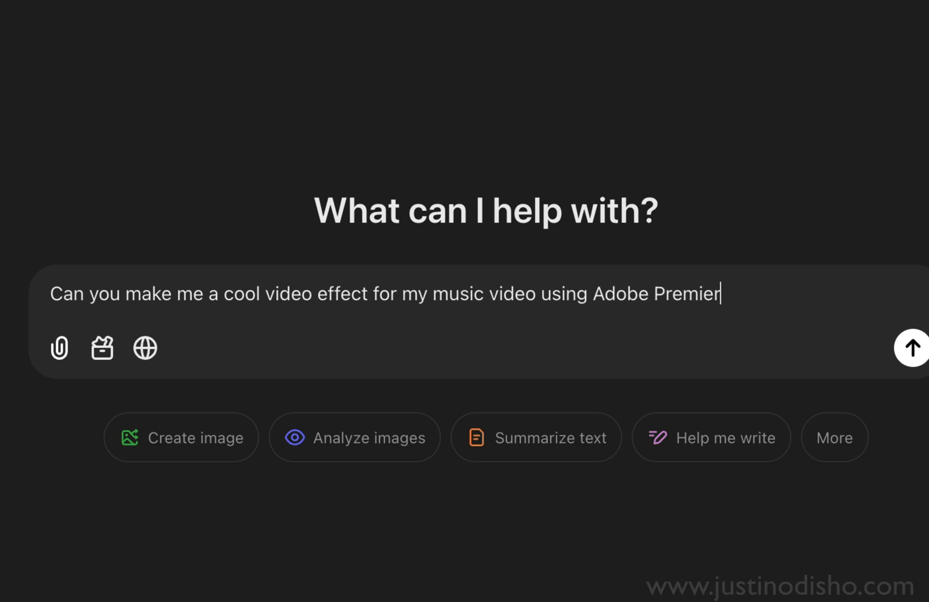
{"action": "left_click", "coordinate": [910, 347]}
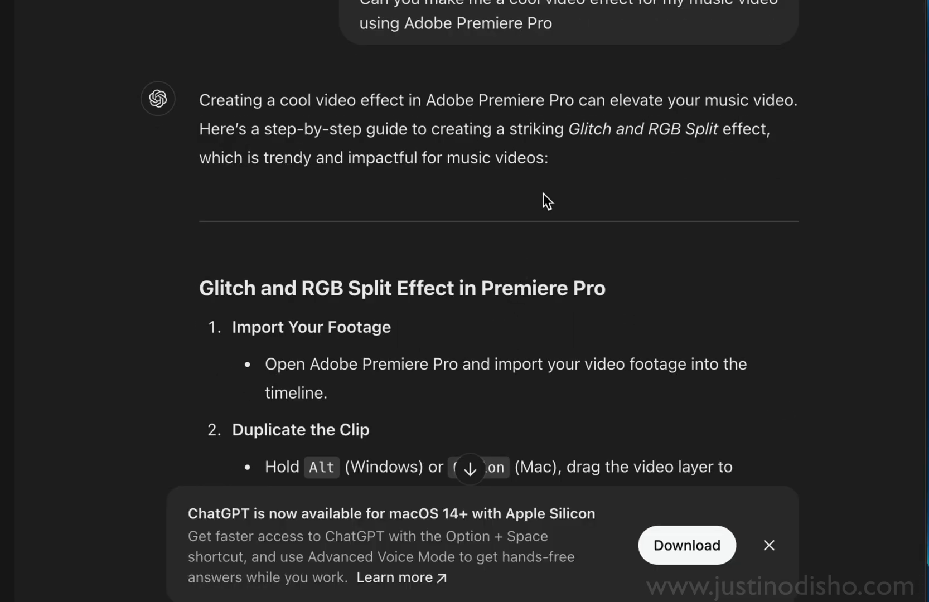
Step: Scroll through ChatGPT's Glitch and RGB Split guide for Premiere Pro
{"action": "scroll", "scroll_direction": "down", "scroll_amount": 3}
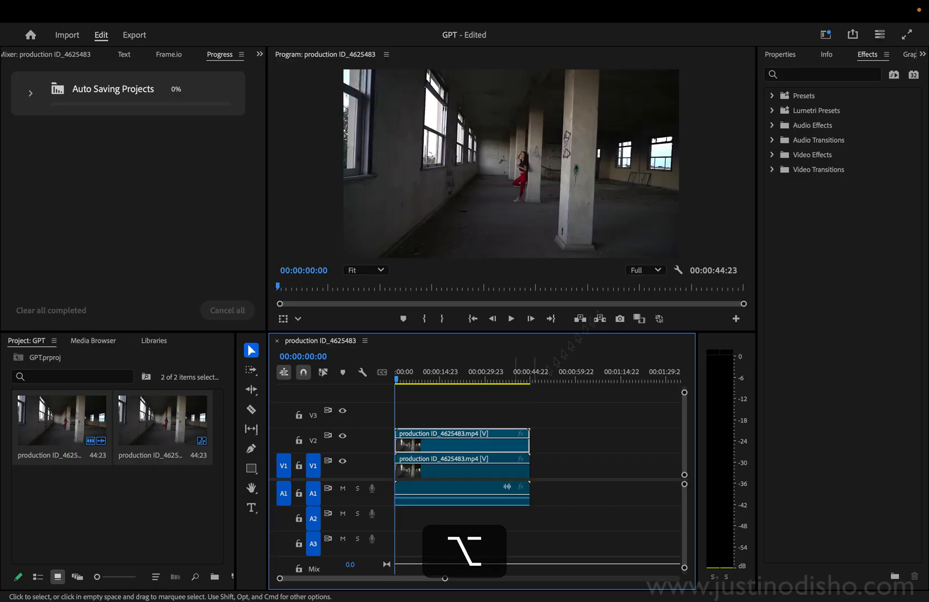
Step: Search the Effects panel for 'channel', clear the search, and bring up the panel overflow menu
{"action": "type", "text": "channel mixer"}
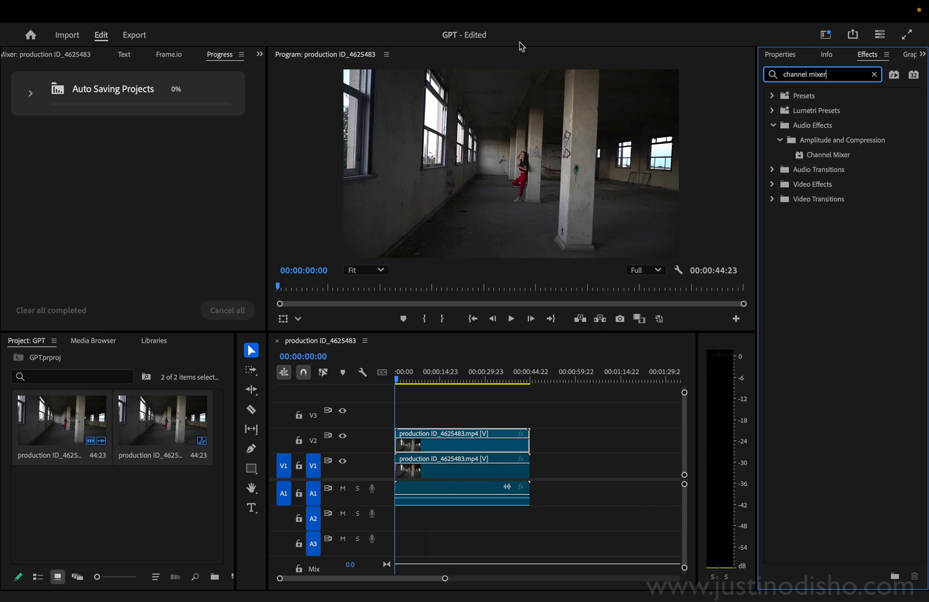
{"action": "left_click", "coordinate": [548, 11]}
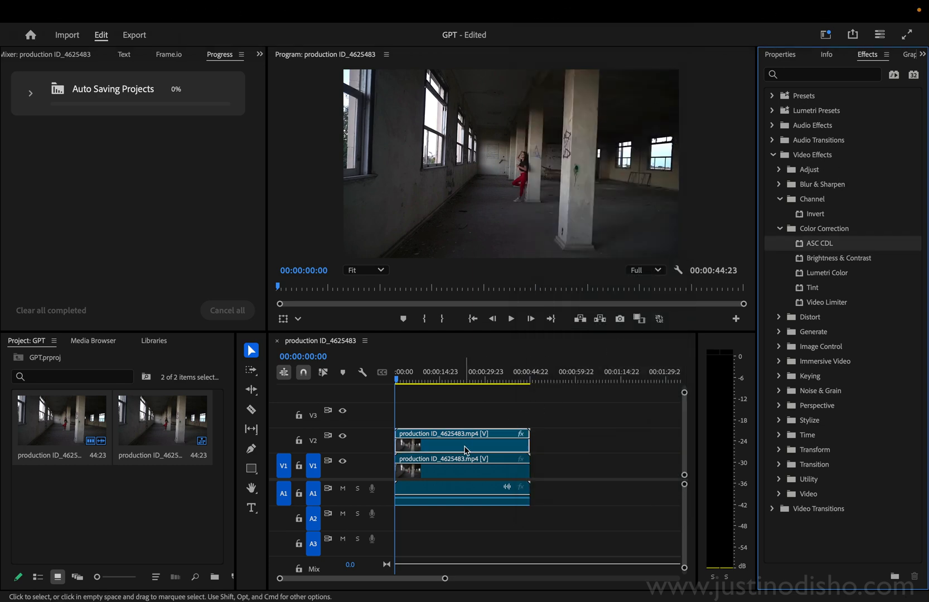
{"action": "left_click", "coordinate": [259, 54]}
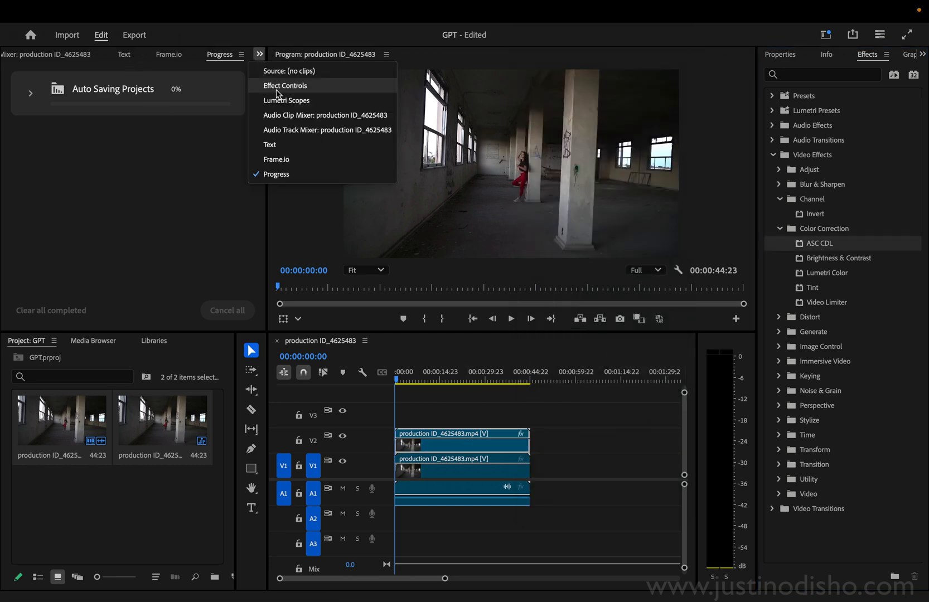
Step: Show Effect Controls for the V2 clip and set an ASC CDL slope value to 3.9
{"action": "left_click", "coordinate": [285, 86]}
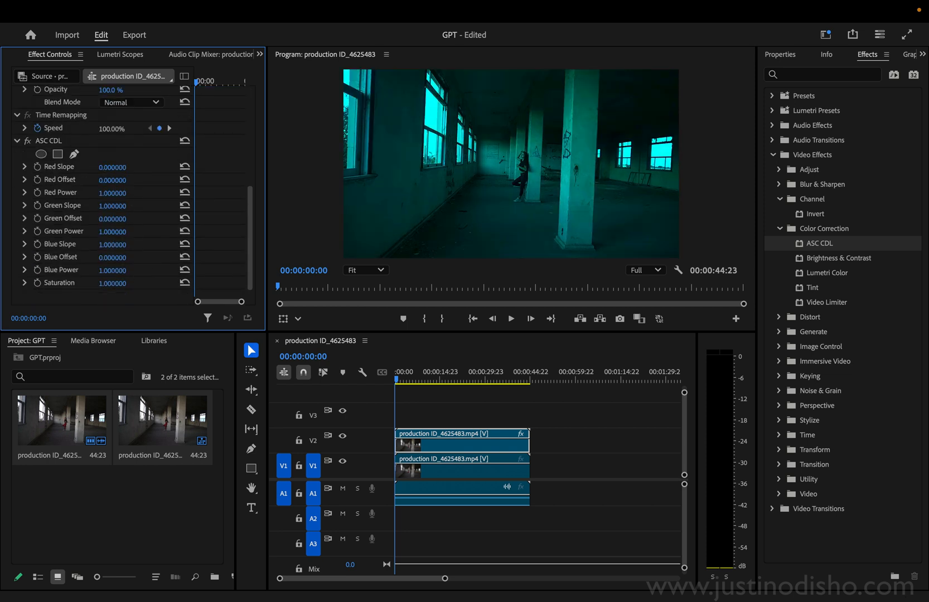
{"action": "type", "text": "3.900000"}
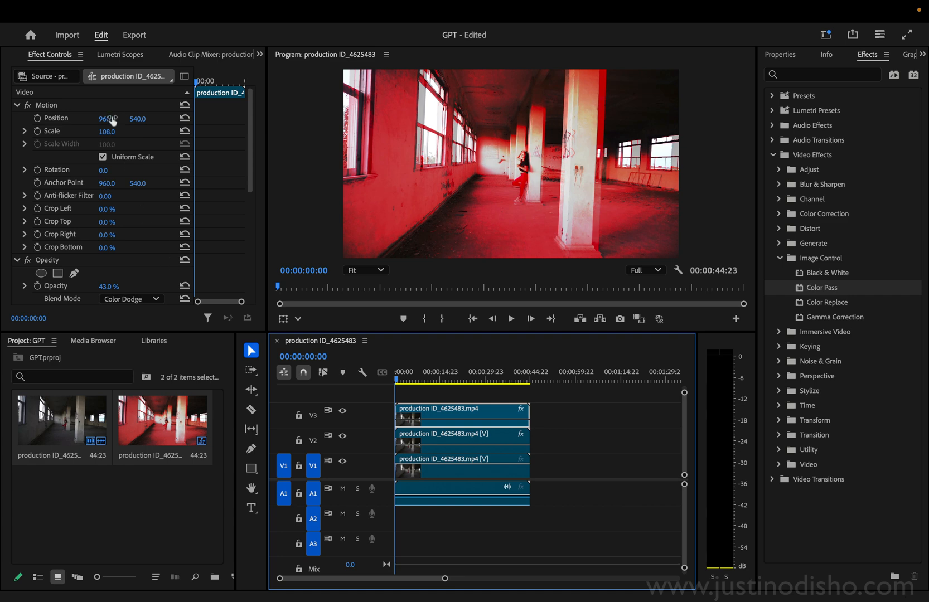
Step: Scrub the red V3 layer's Position X to 919
{"action": "left_click_drag", "start_coordinate": [107, 119], "coordinate": [84, 119]}
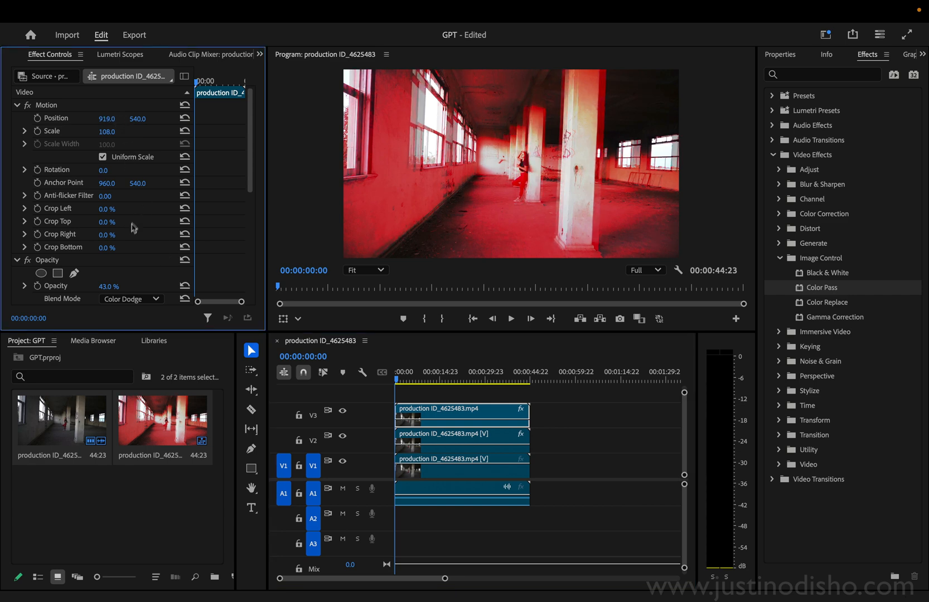
{"action": "scroll", "scroll_direction": "down", "scroll_amount": 3}
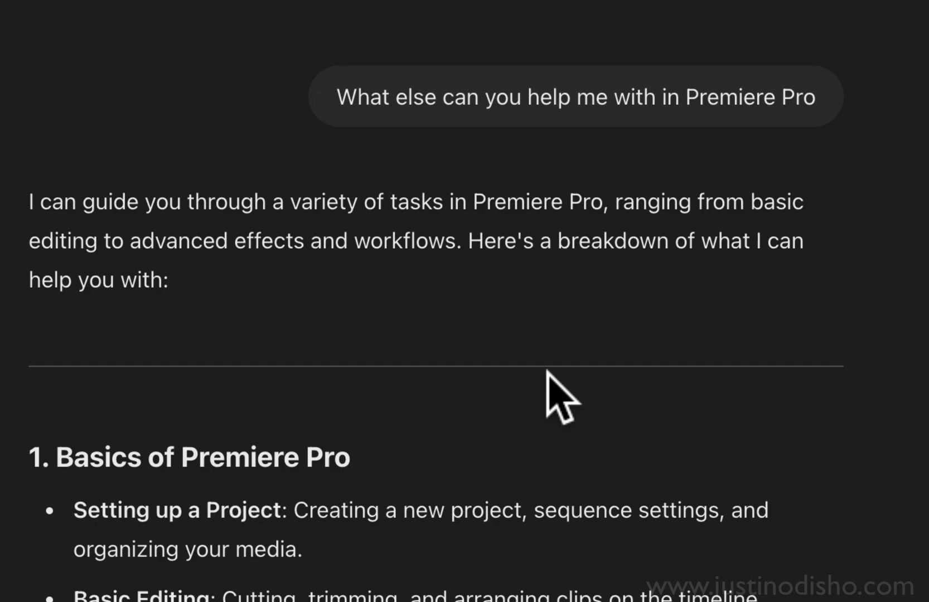
Step: Scroll through ChatGPT's list of Premiere Pro help topics down to the workflow tips
{"action": "scroll", "scroll_direction": "down", "scroll_amount": 3}
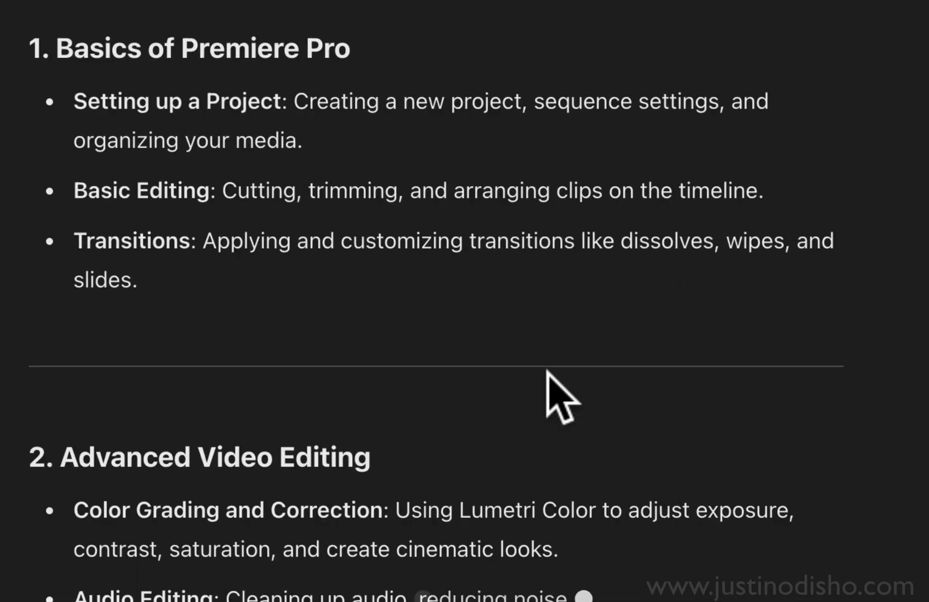
{"action": "scroll", "scroll_direction": "down", "scroll_amount": 3}
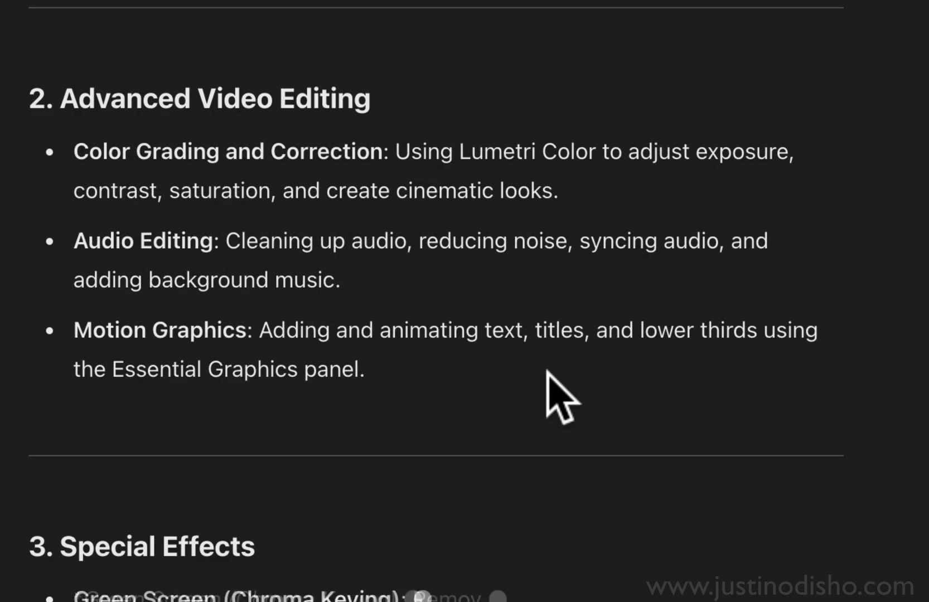
{"action": "scroll", "scroll_direction": "down", "scroll_amount": 3}
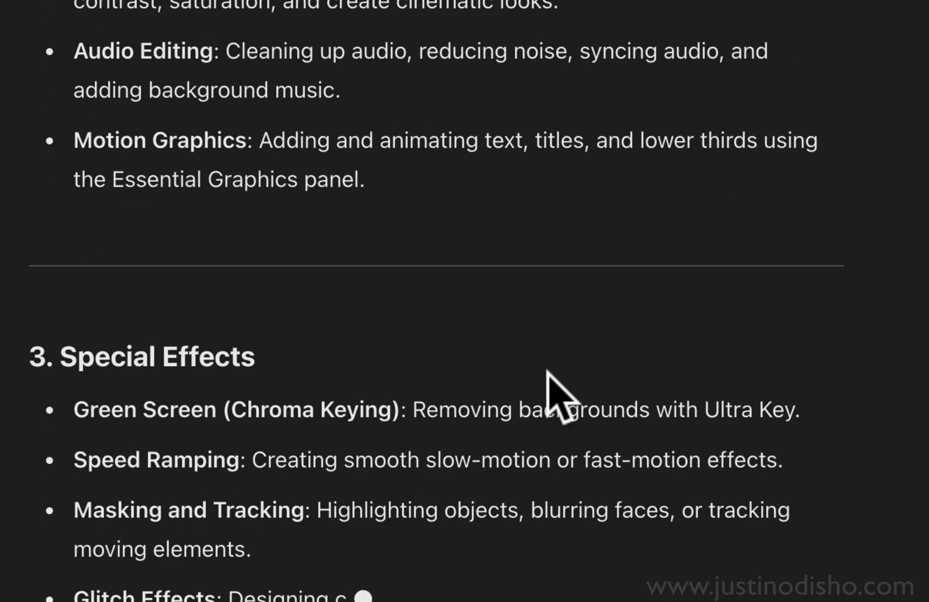
{"action": "scroll", "scroll_direction": "down", "scroll_amount": 3}
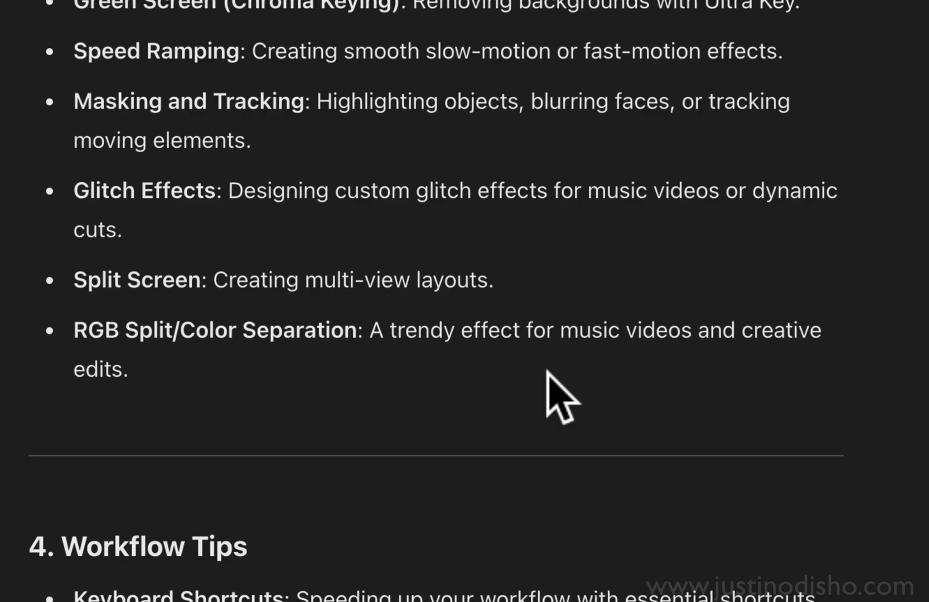
{"action": "scroll", "scroll_direction": "down", "scroll_amount": 3}
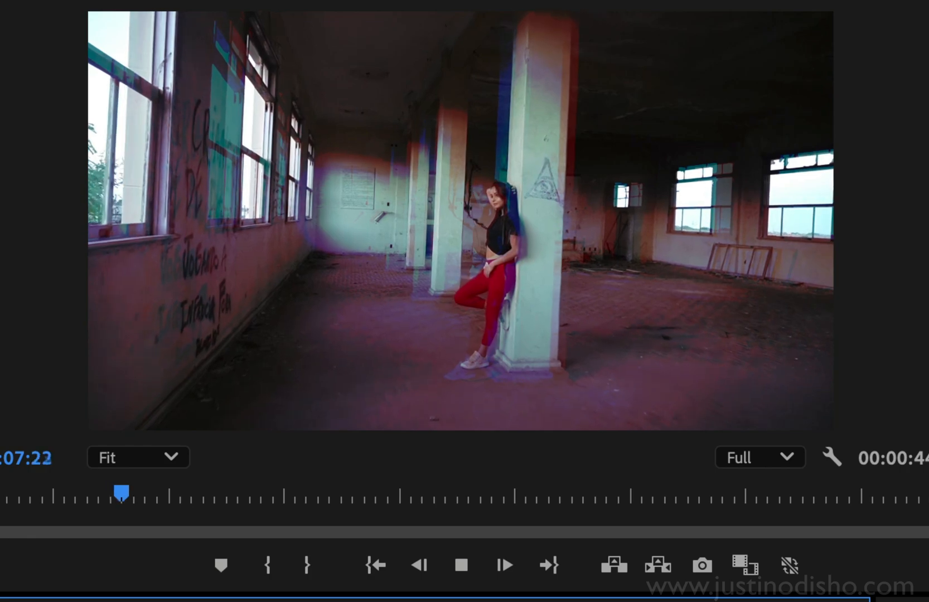
Step: Stop the Program Monitor preview of the RGB-split glitch clip
{"action": "left_click", "coordinate": [463, 565]}
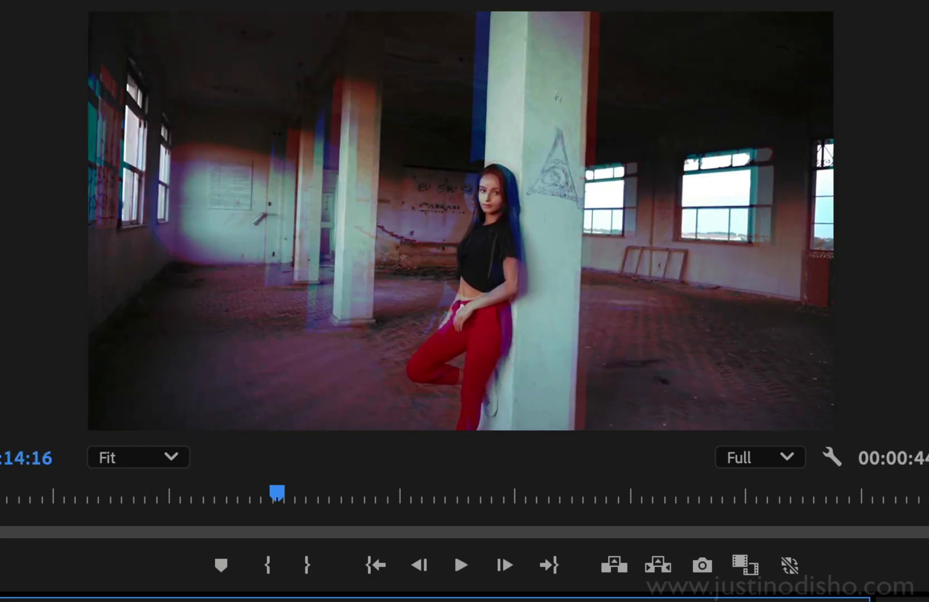